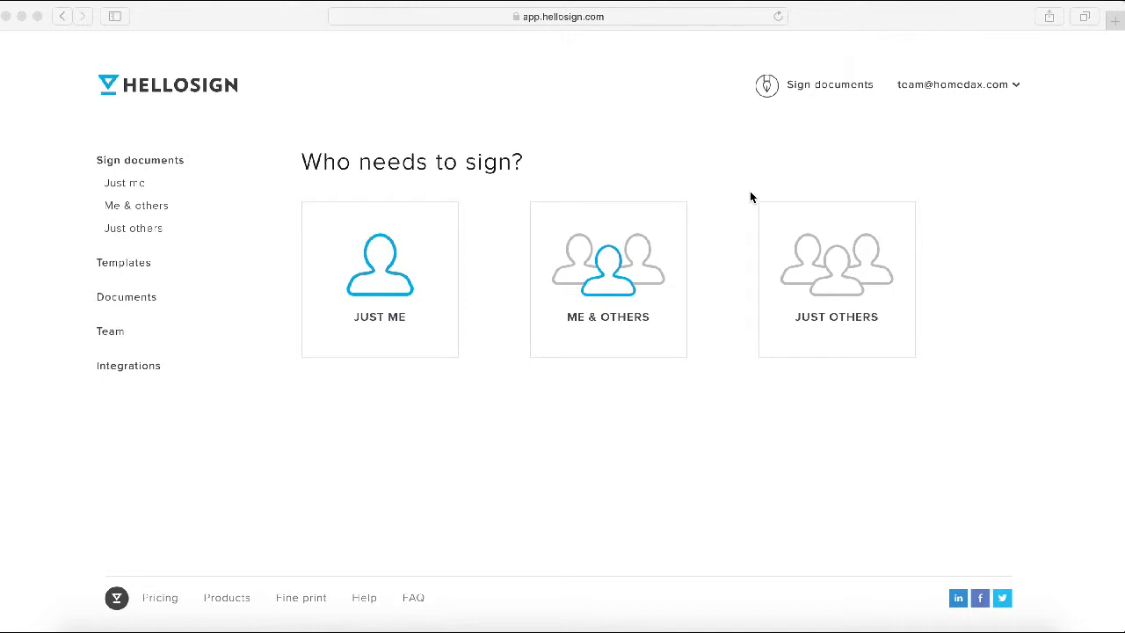
pyautogui.moveTo(671, 283)
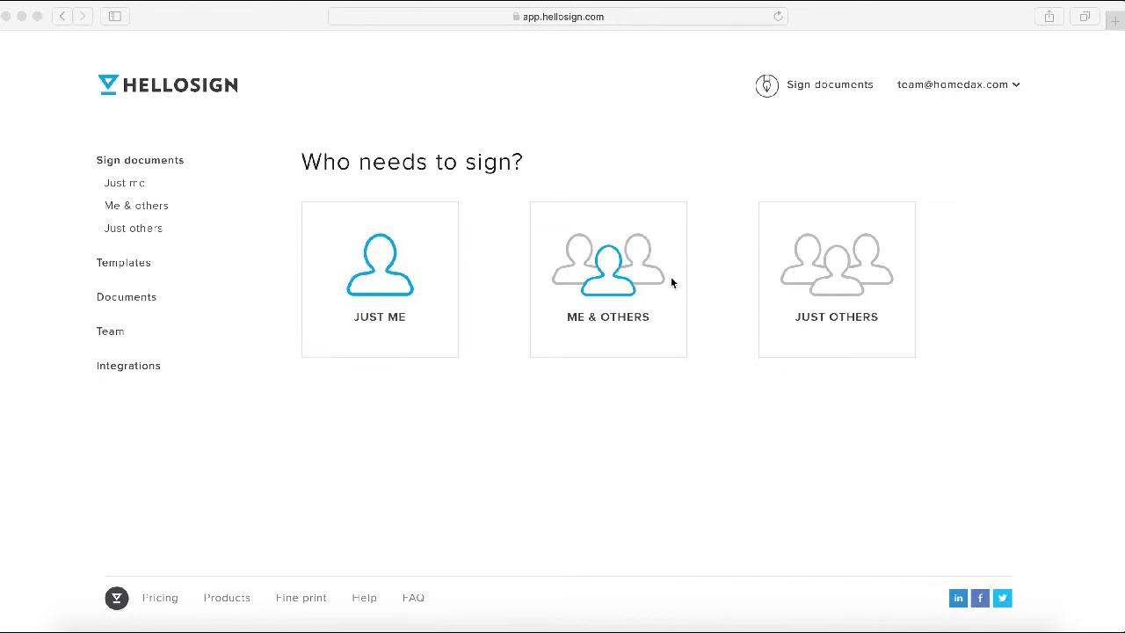
pyautogui.moveTo(965, 290)
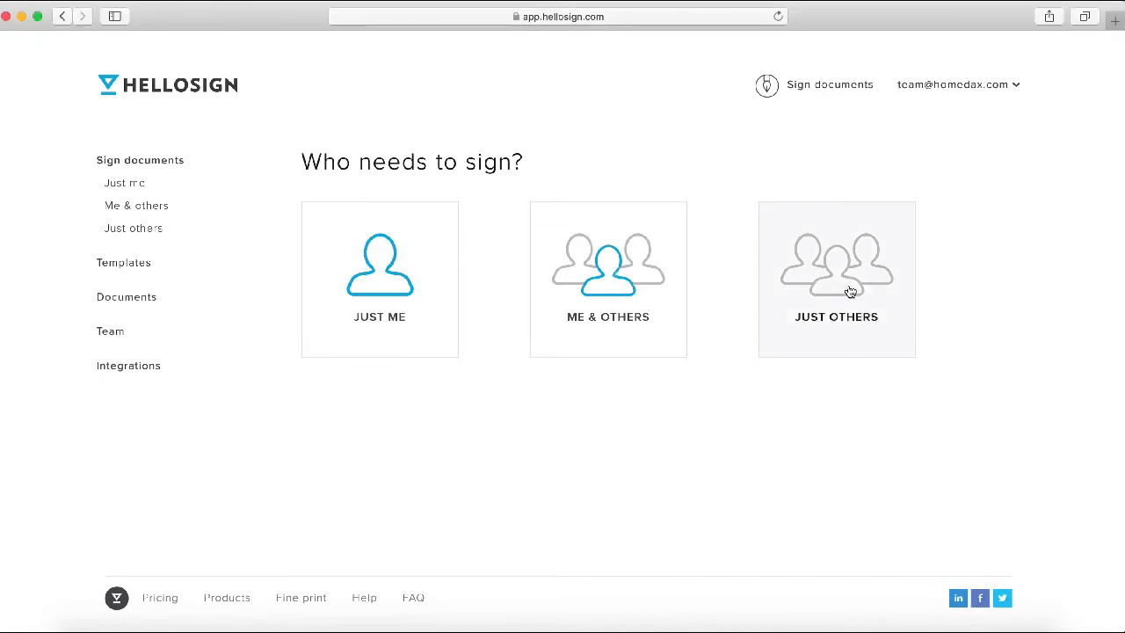
# Choose 'Just Others' so only other people will sign the request.
pyautogui.click(837, 277)
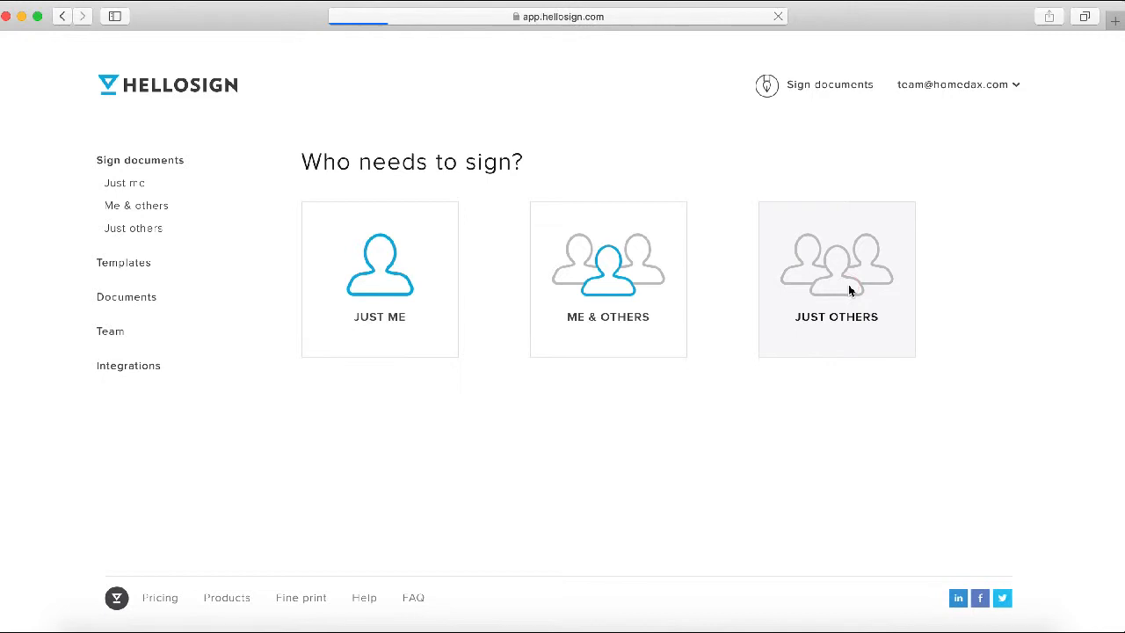
pyautogui.click(837, 278)
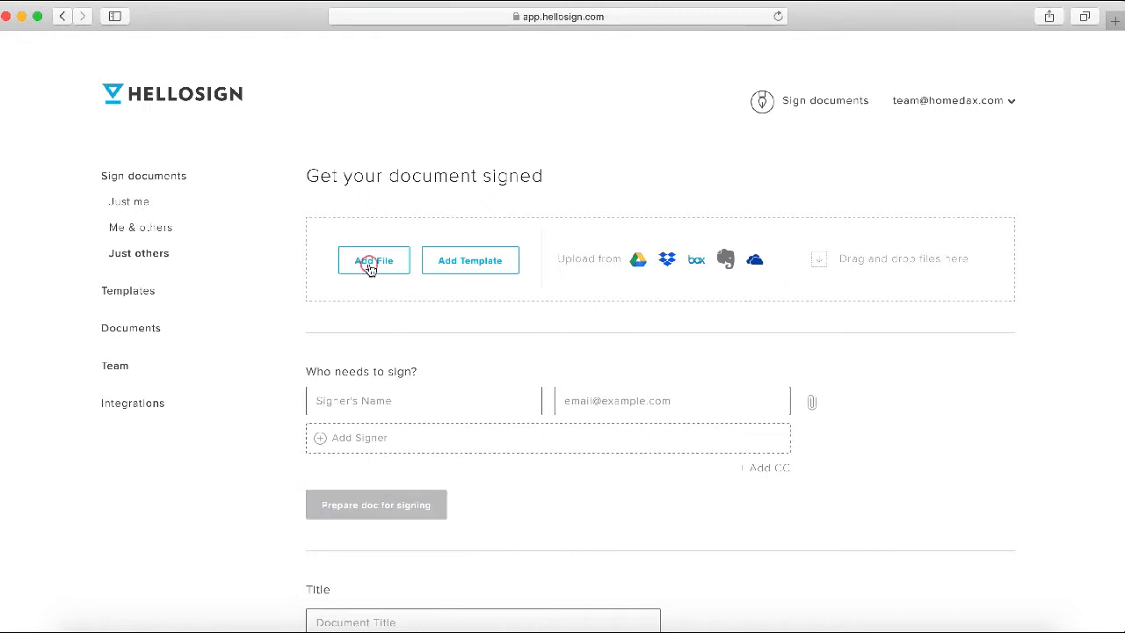
# Upload NYS Disclosure Form.pdf from Downloads as the document to be signed.
pyautogui.click(373, 260)
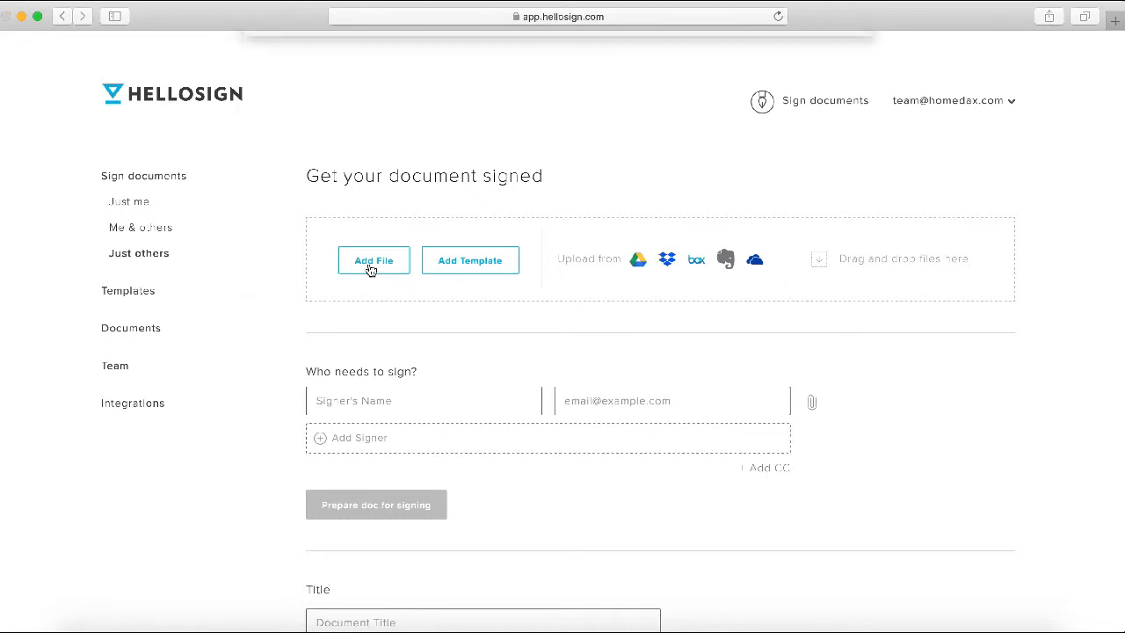
pyautogui.click(372, 260)
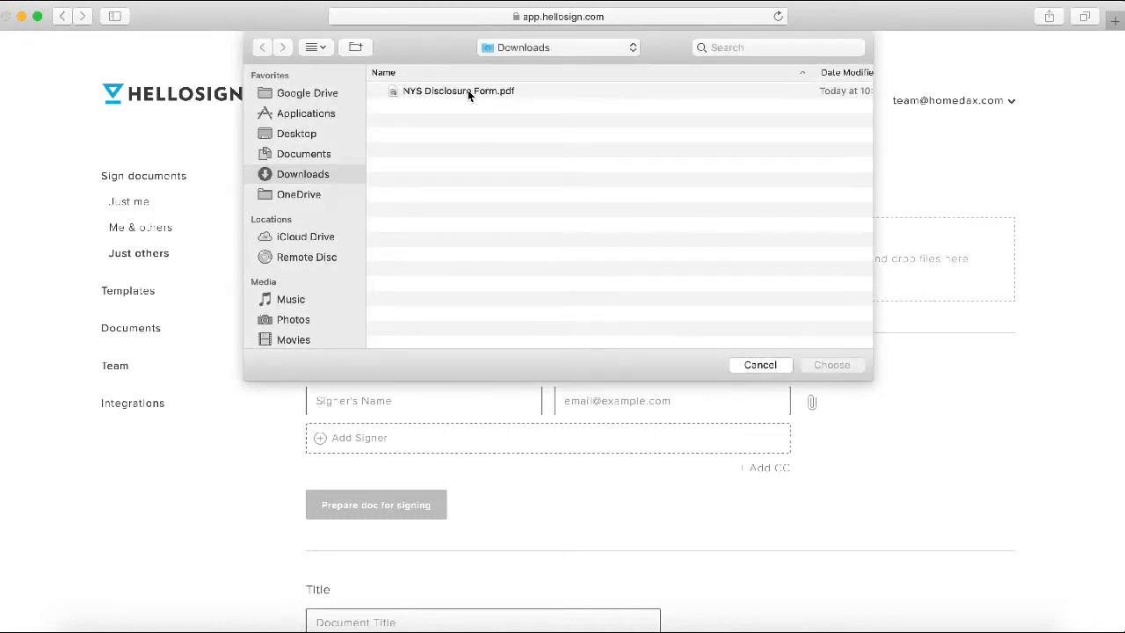
pyautogui.click(459, 91)
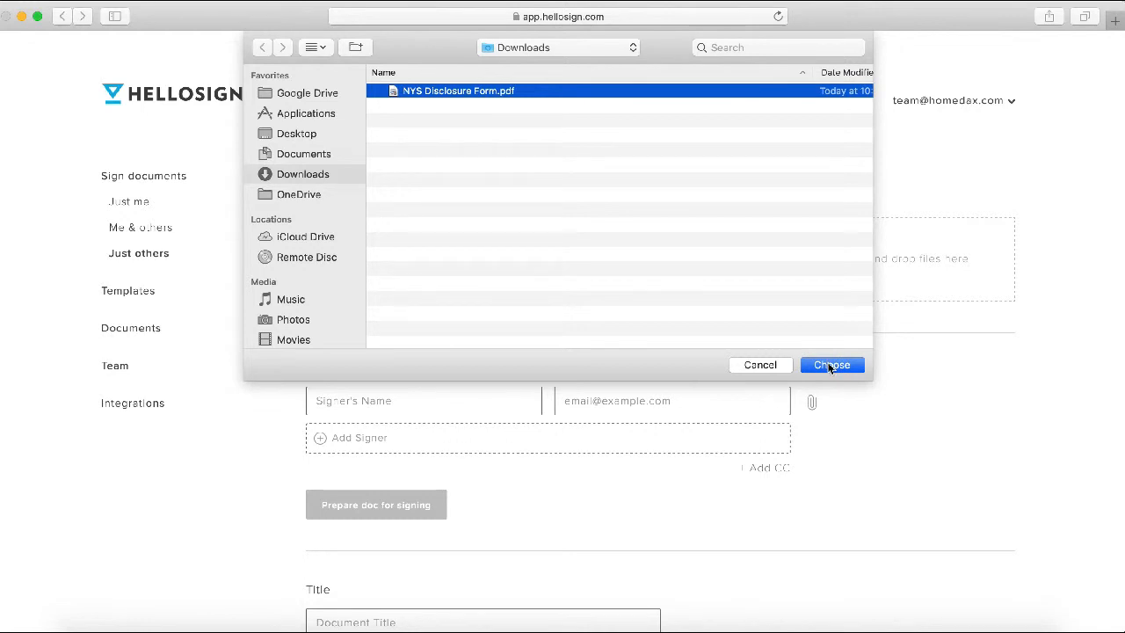
pyautogui.click(831, 364)
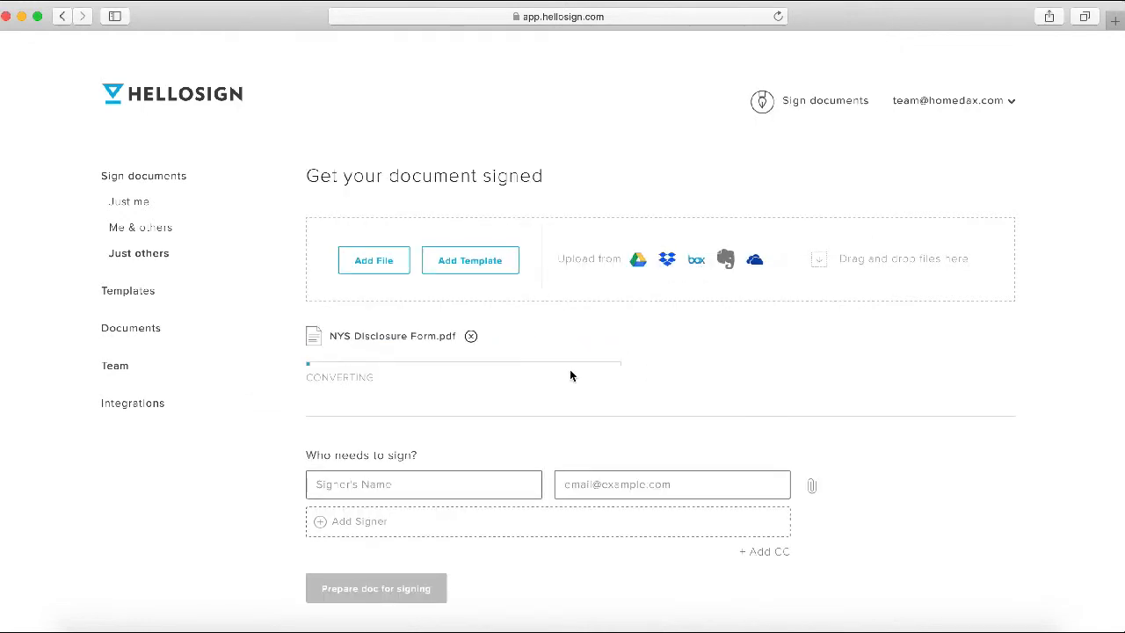
# Enter the signer's email (jsmith@...) and name John Smith.
pyautogui.scroll(-3)
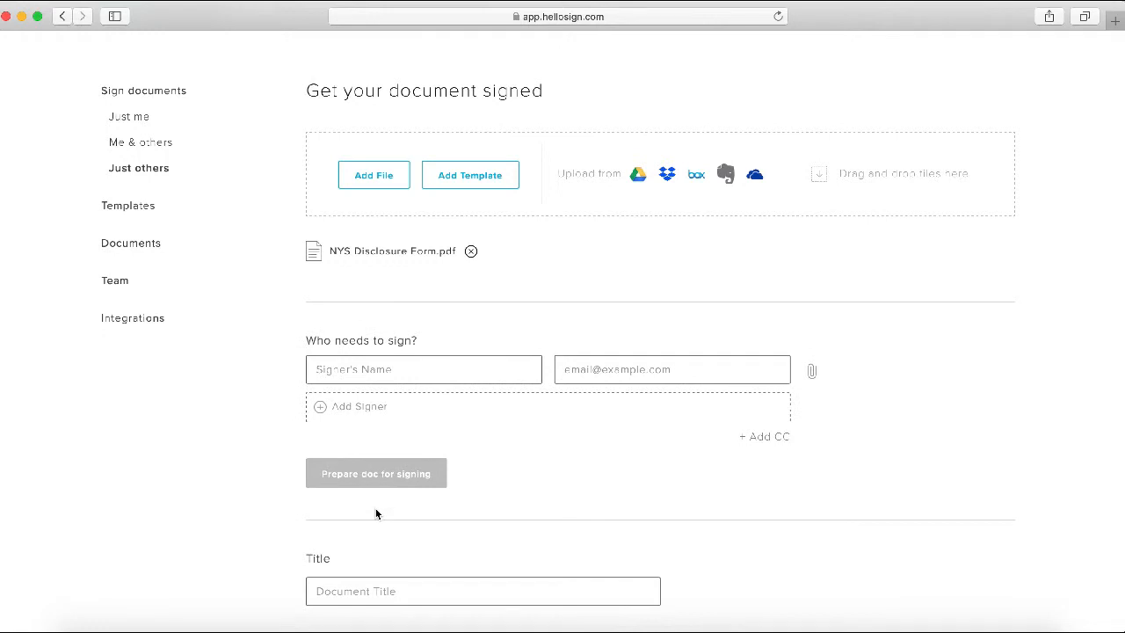
pyautogui.moveTo(395, 460)
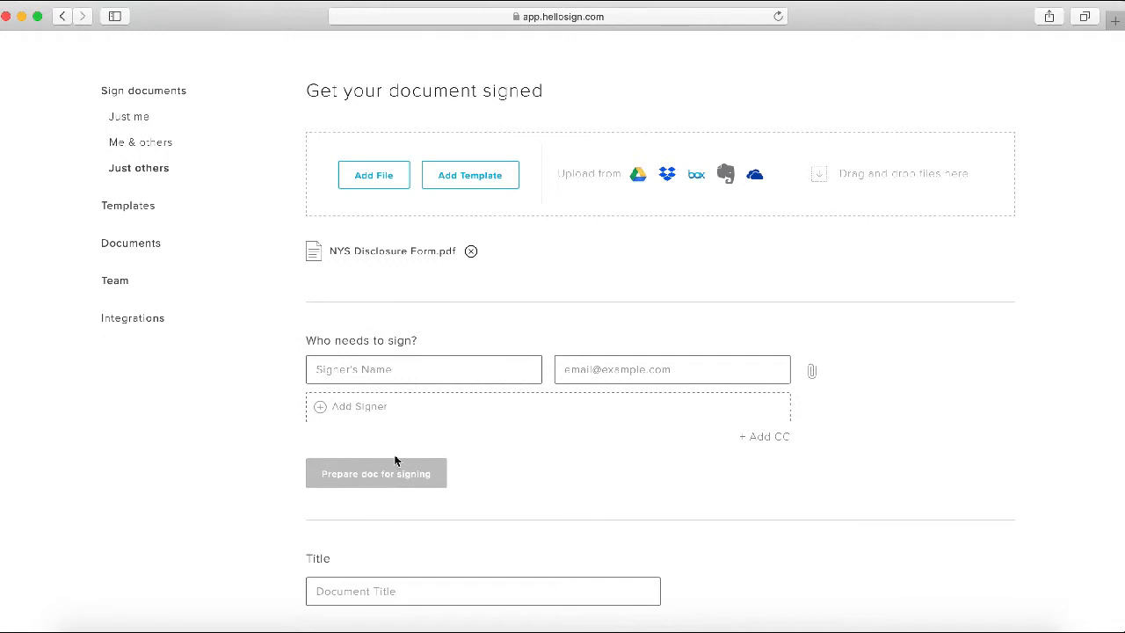
pyautogui.moveTo(403, 460)
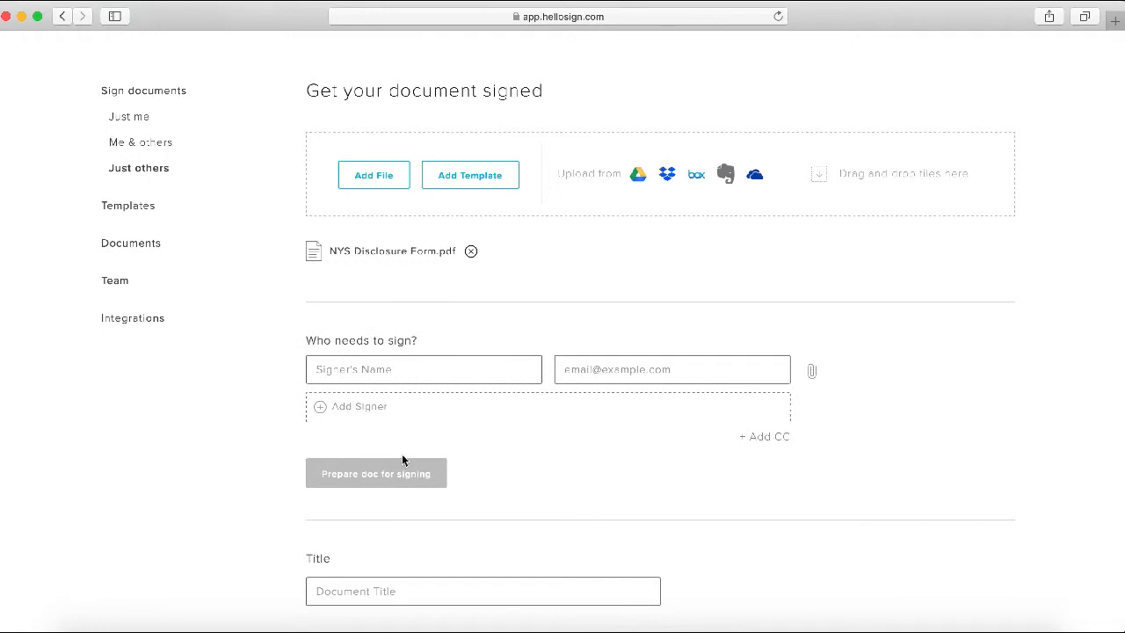
pyautogui.moveTo(422, 448)
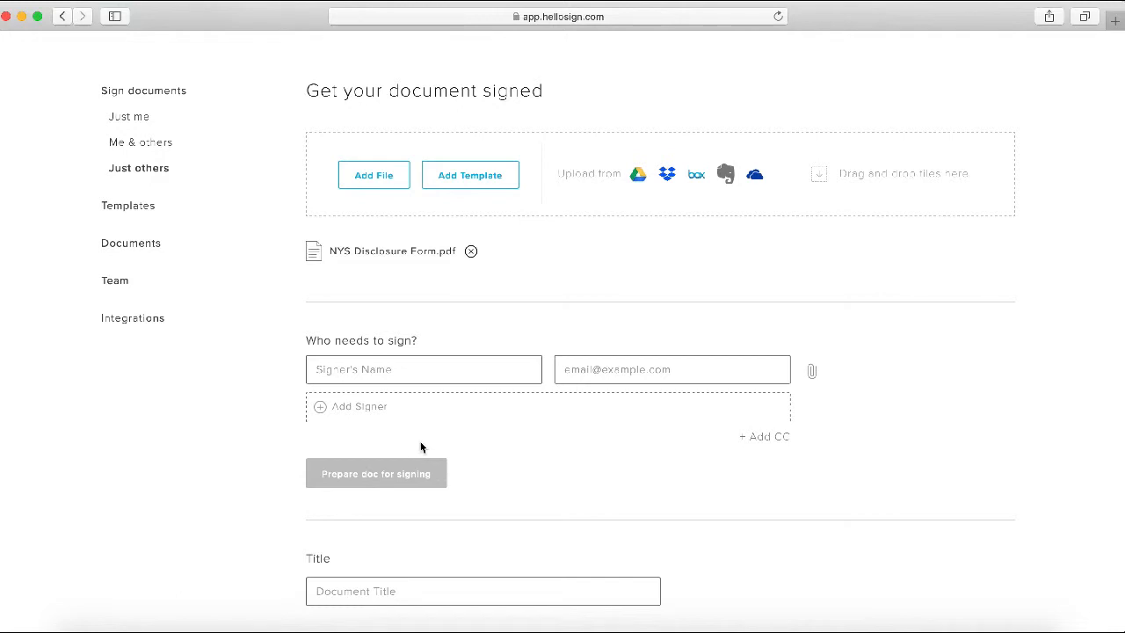
pyautogui.moveTo(379, 473)
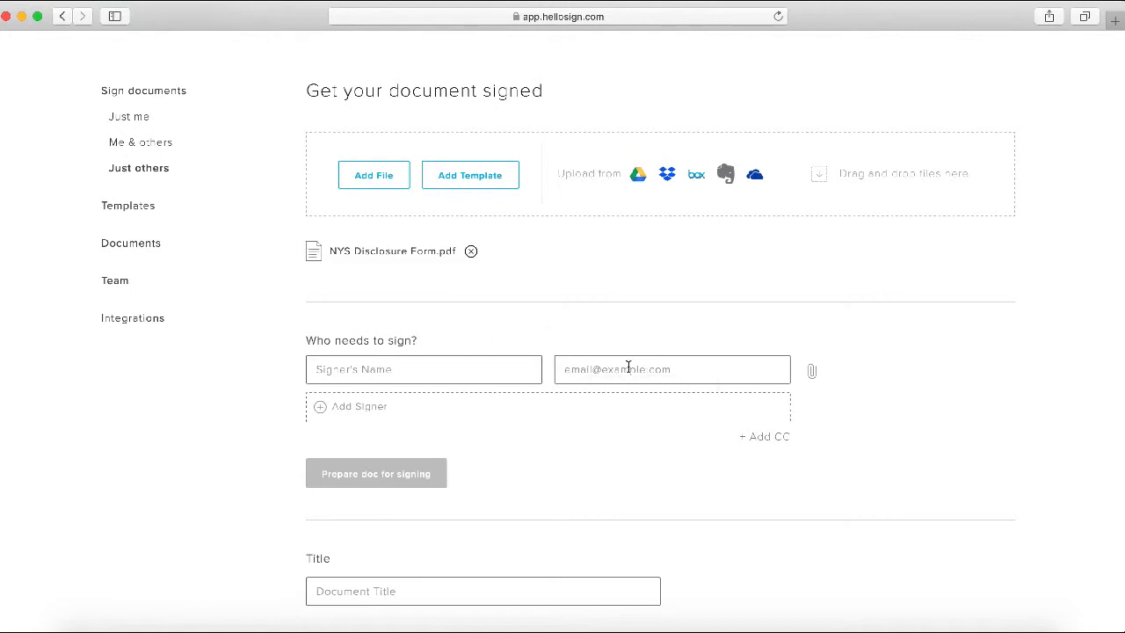
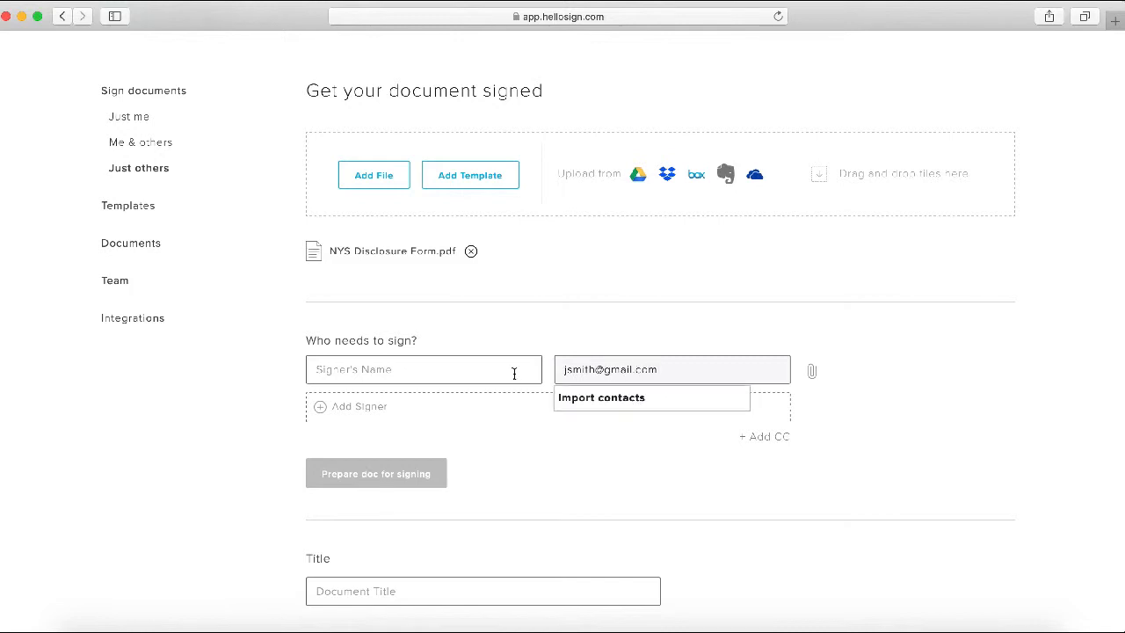
pyautogui.write('Jos')
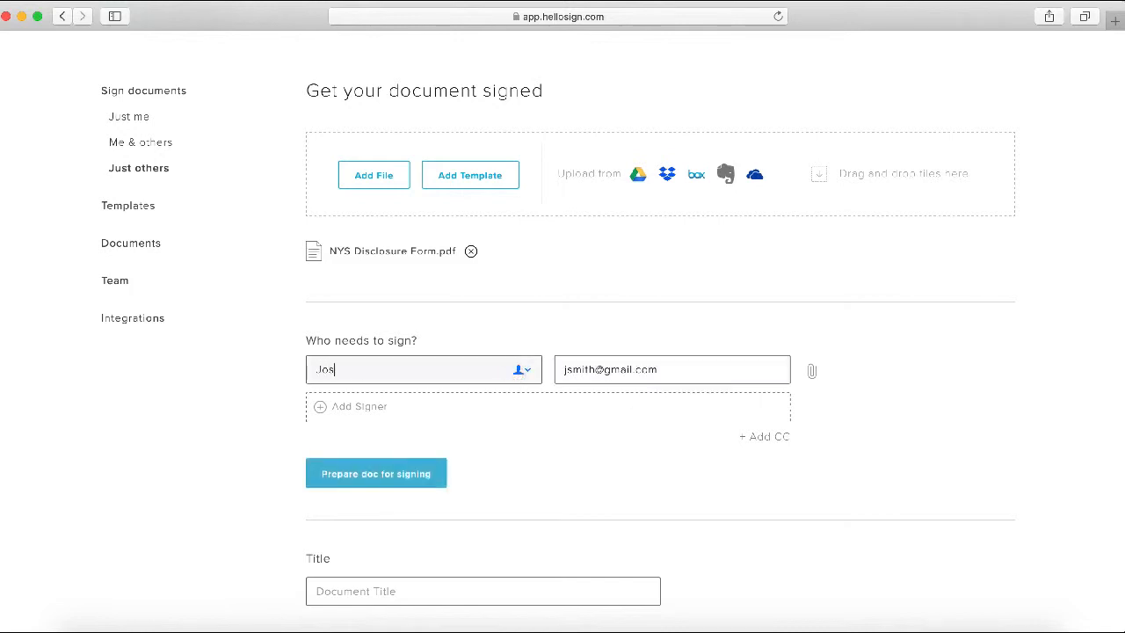
pyautogui.write('John')
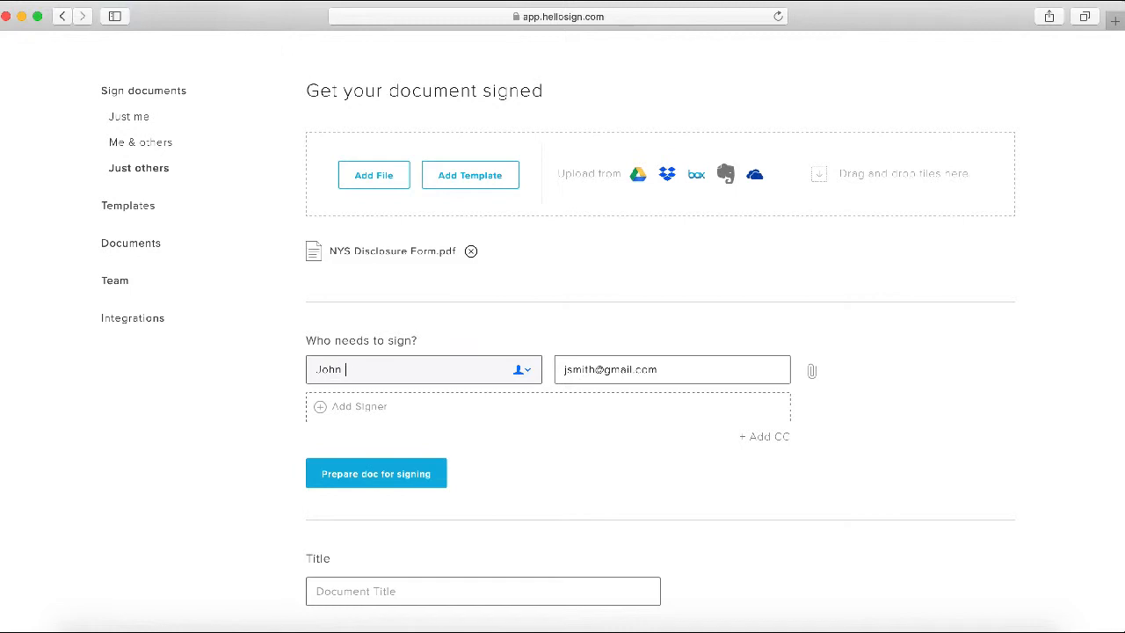
pyautogui.write('Smith')
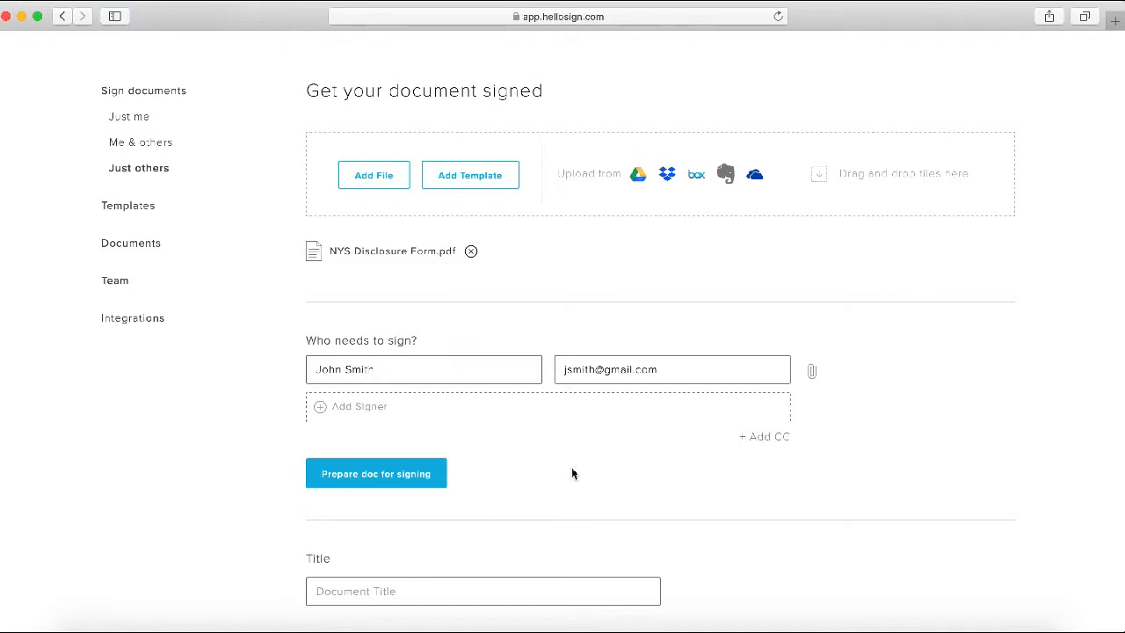
pyautogui.scroll(-3)
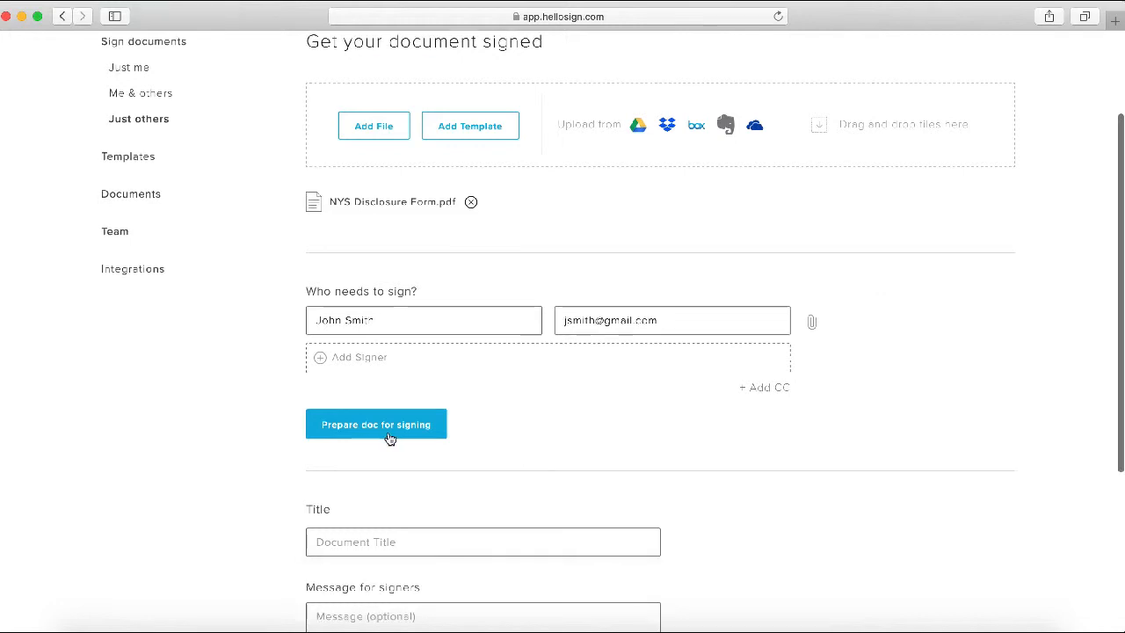
# Enter the field-placement editor, scroll to the acknowledgment line, and begin a signature field for John Smith.
pyautogui.click(376, 424)
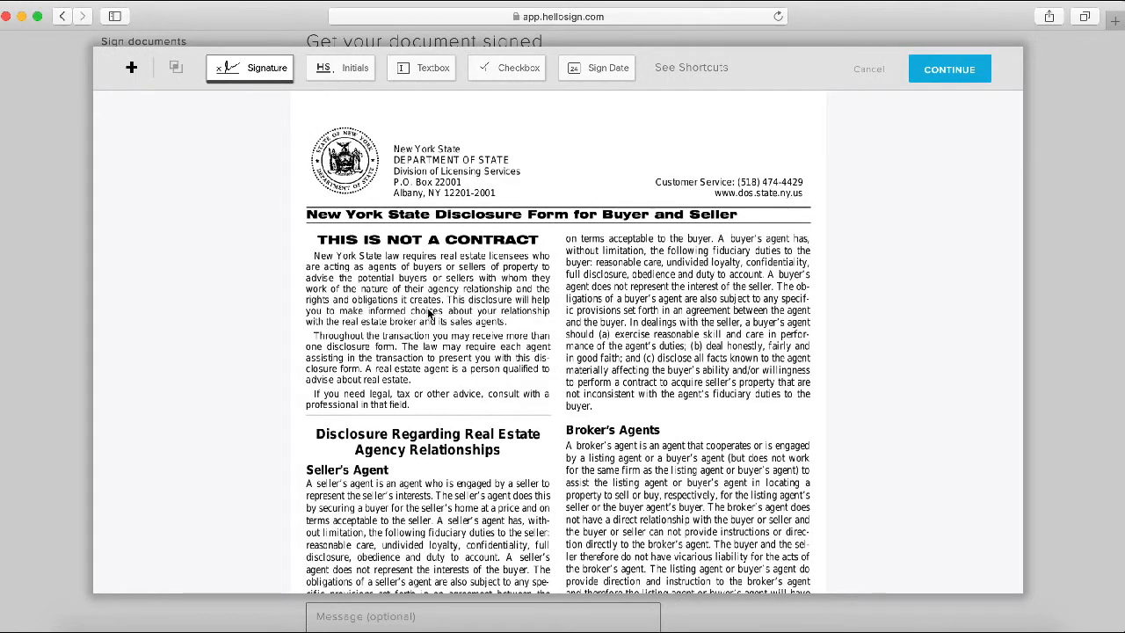
pyautogui.scroll(-3)
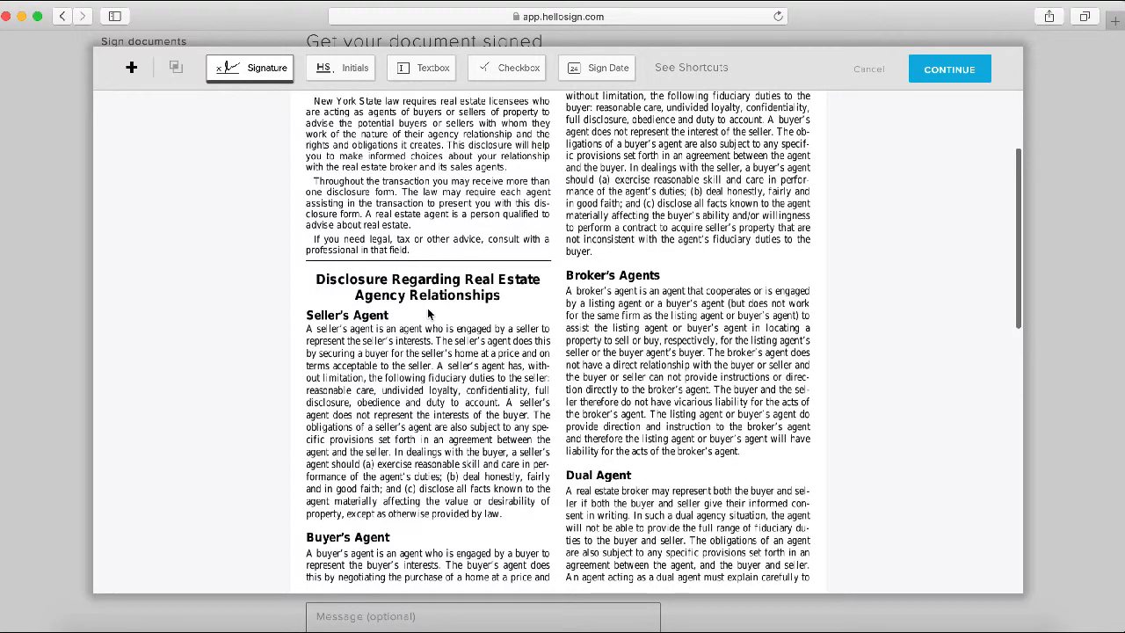
pyautogui.scroll(-3)
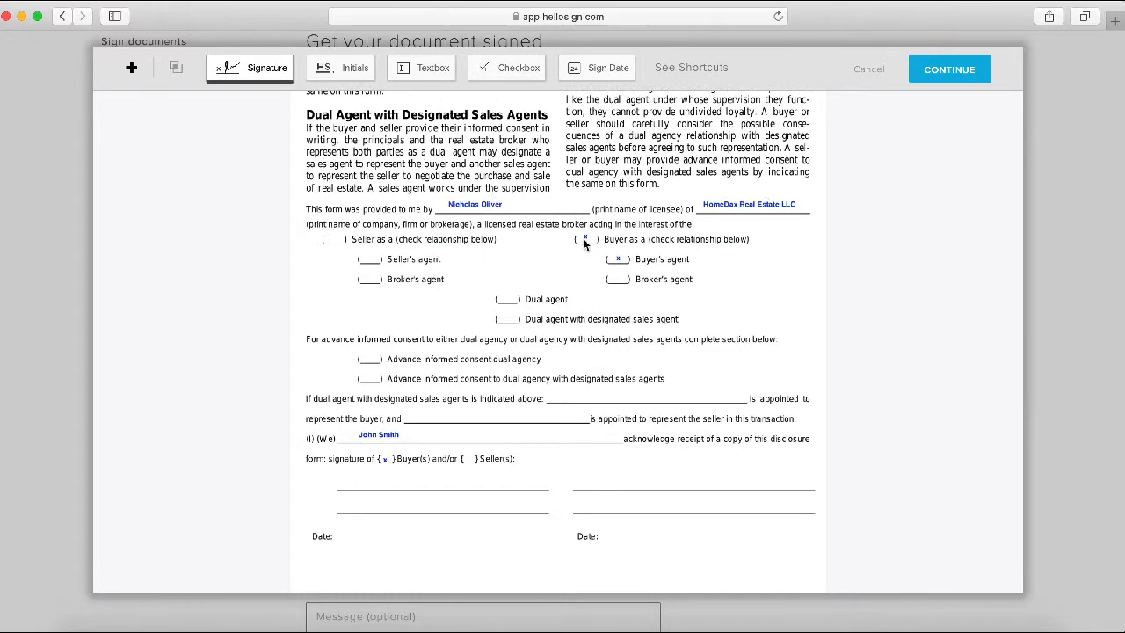
pyautogui.moveTo(573, 232)
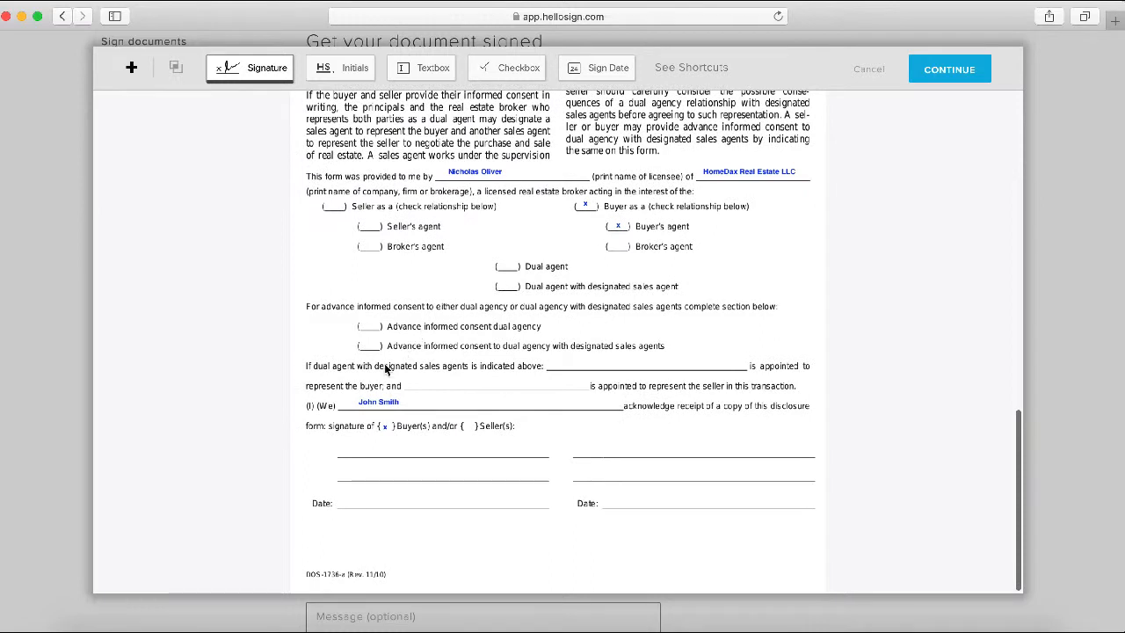
pyautogui.click(250, 67)
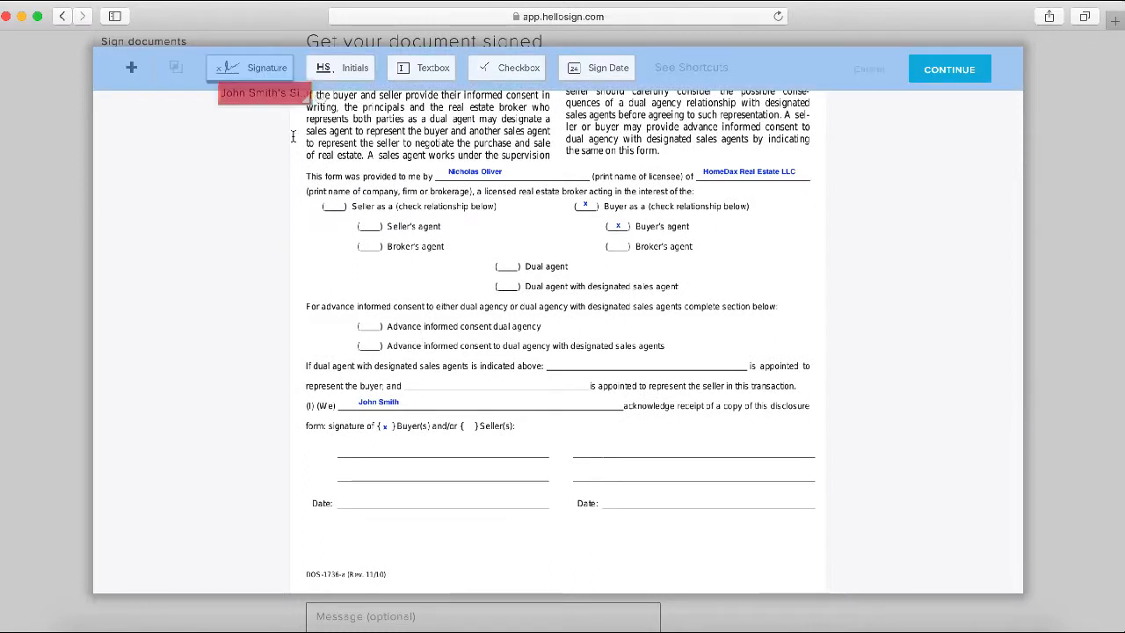
# Place John Smith's signature on the left signature line and a sign-date field on the Date line below.
pyautogui.moveTo(263, 95); pyautogui.dragTo(397, 468)
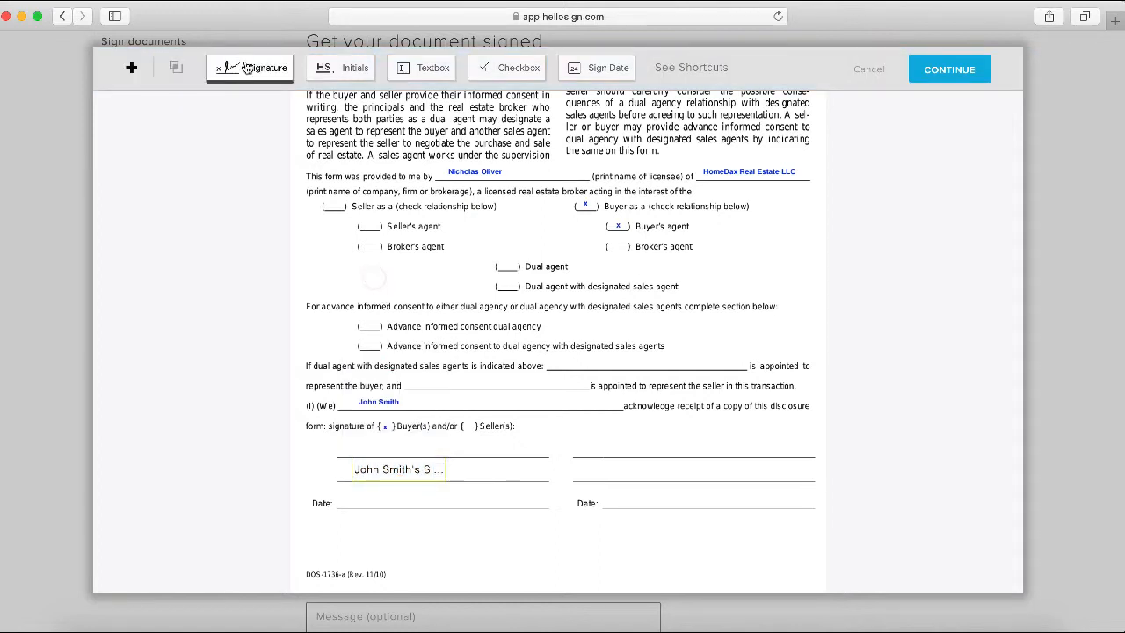
pyautogui.click(397, 467)
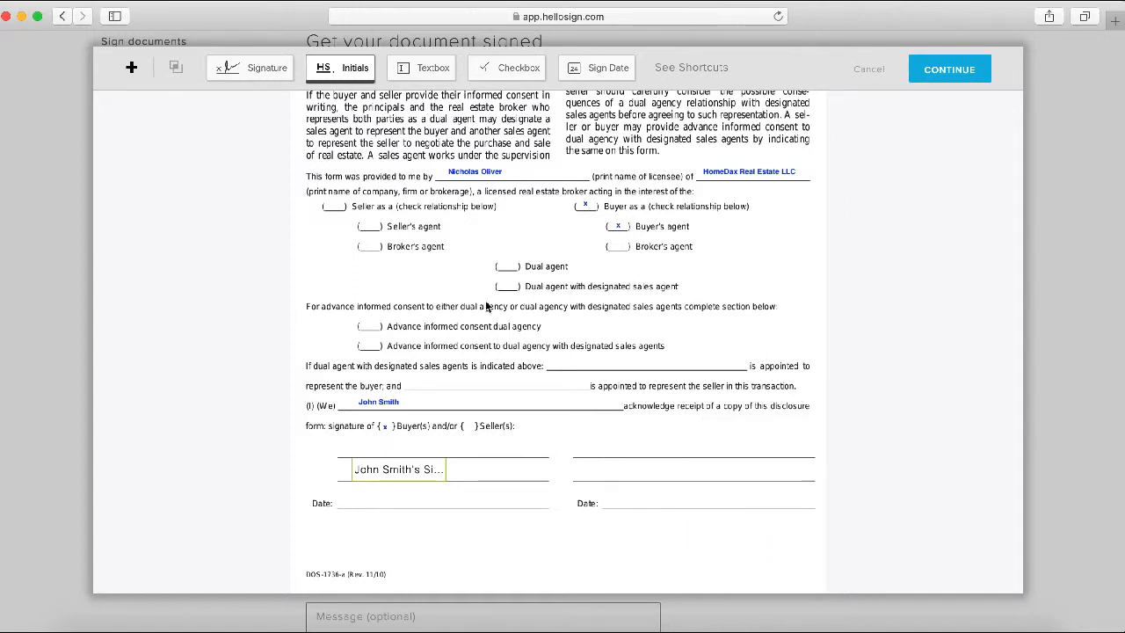
pyautogui.click(597, 66)
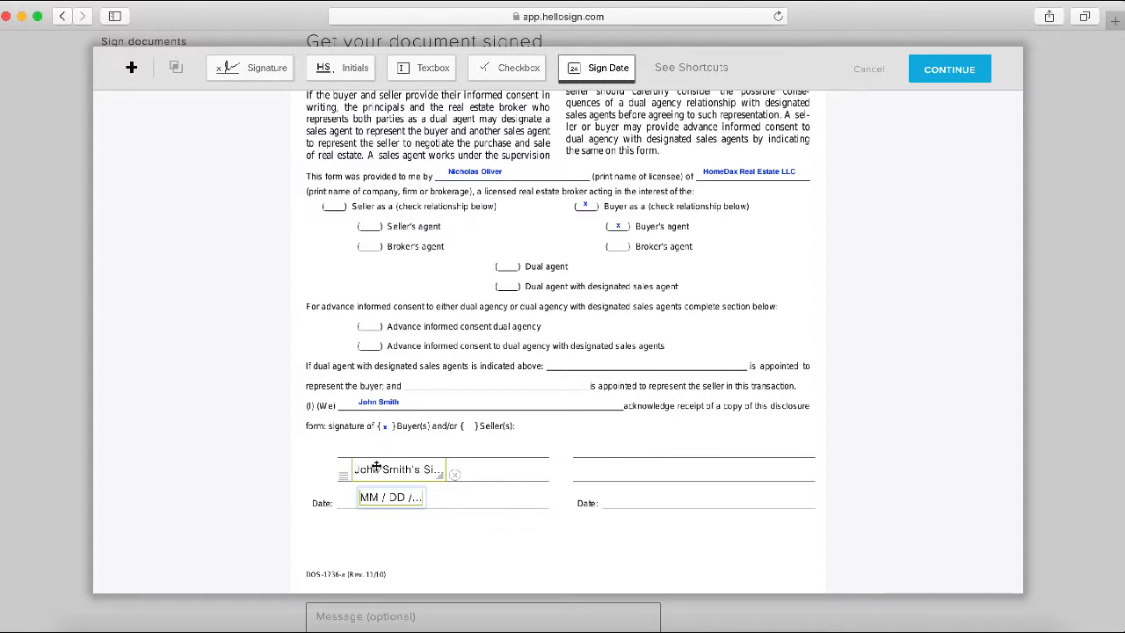
pyautogui.click(390, 496)
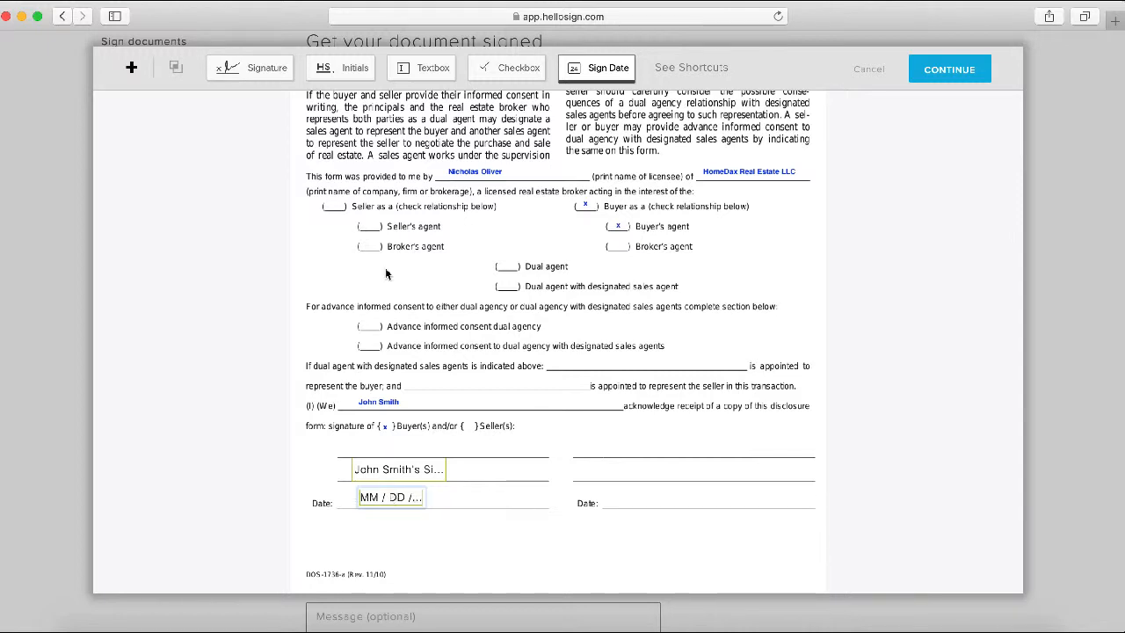
pyautogui.moveTo(440, 467)
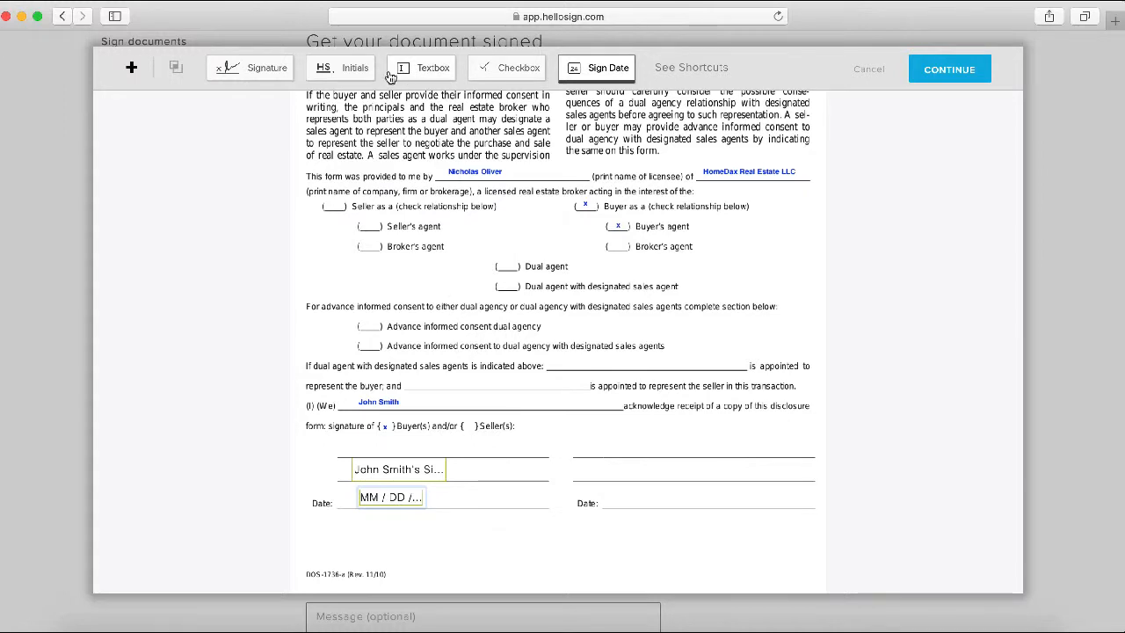
pyautogui.moveTo(433, 72)
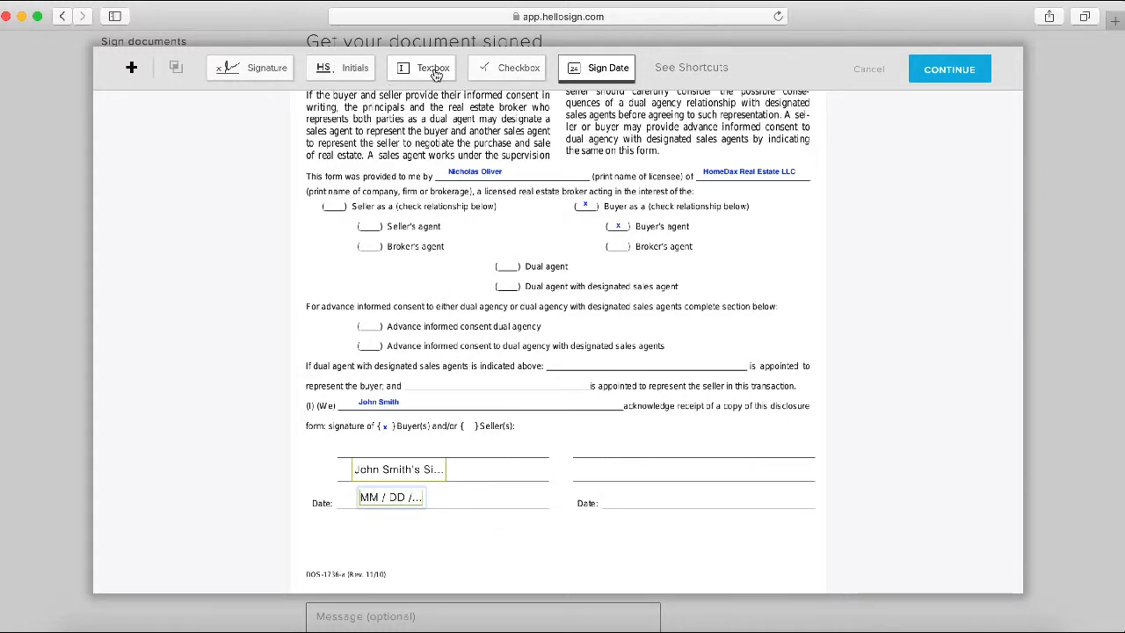
pyautogui.click(421, 66)
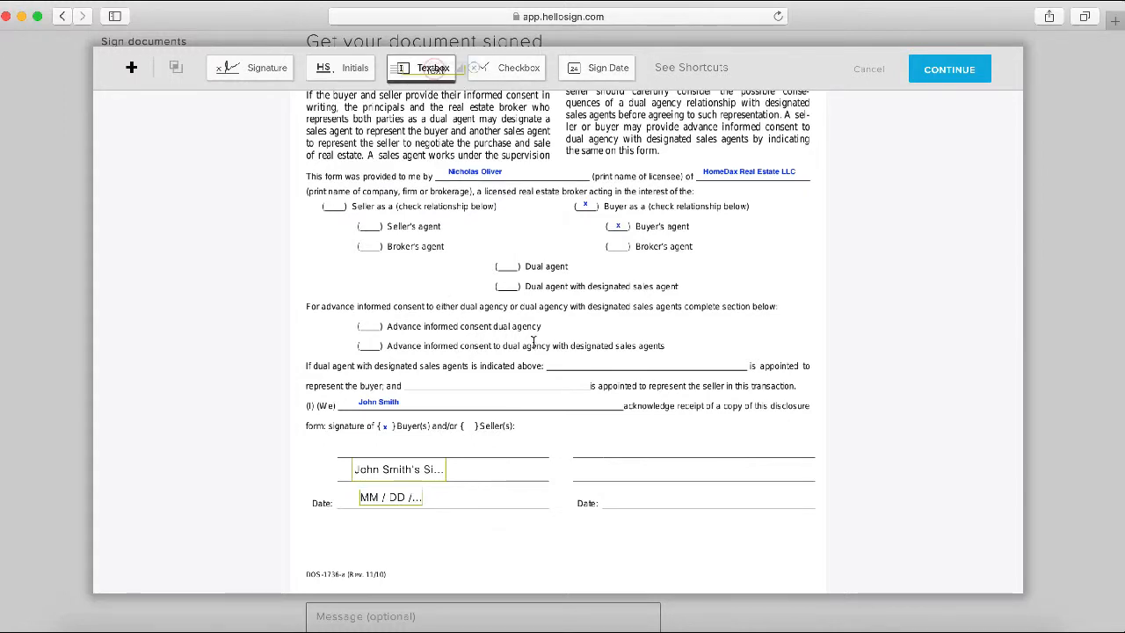
pyautogui.click(534, 365)
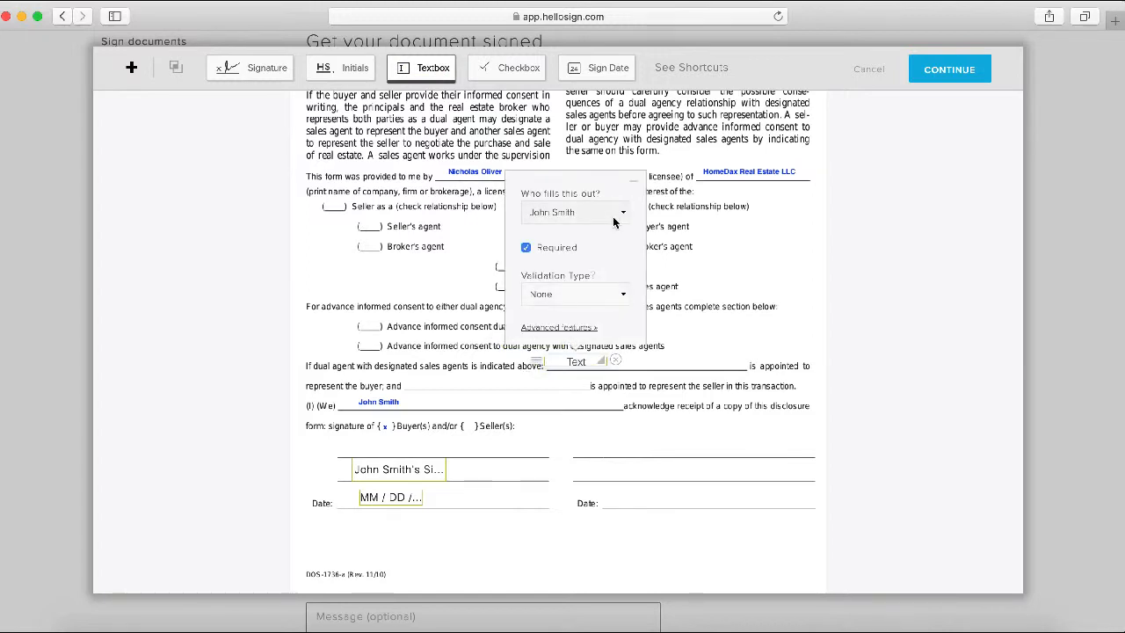
pyautogui.moveTo(584, 218)
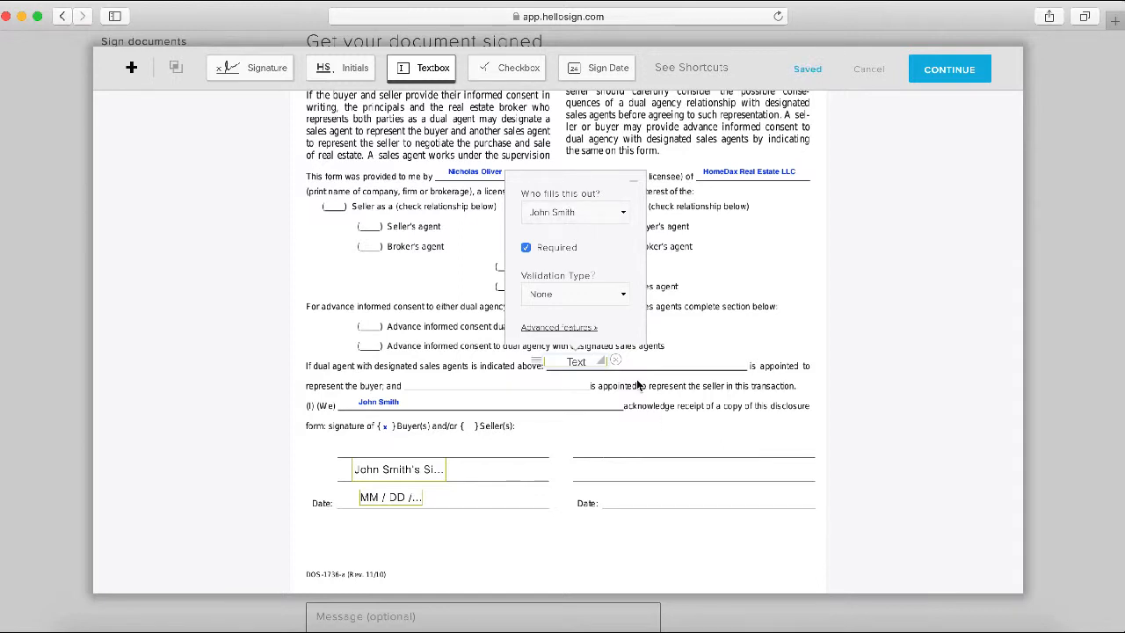
pyautogui.click(615, 362)
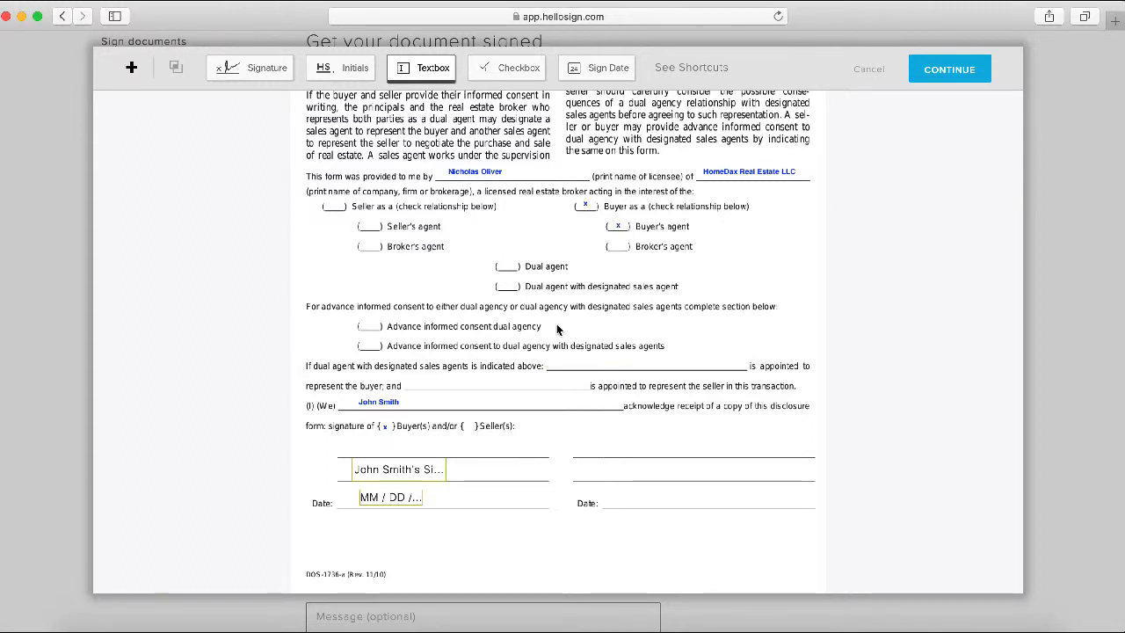
pyautogui.moveTo(935, 102)
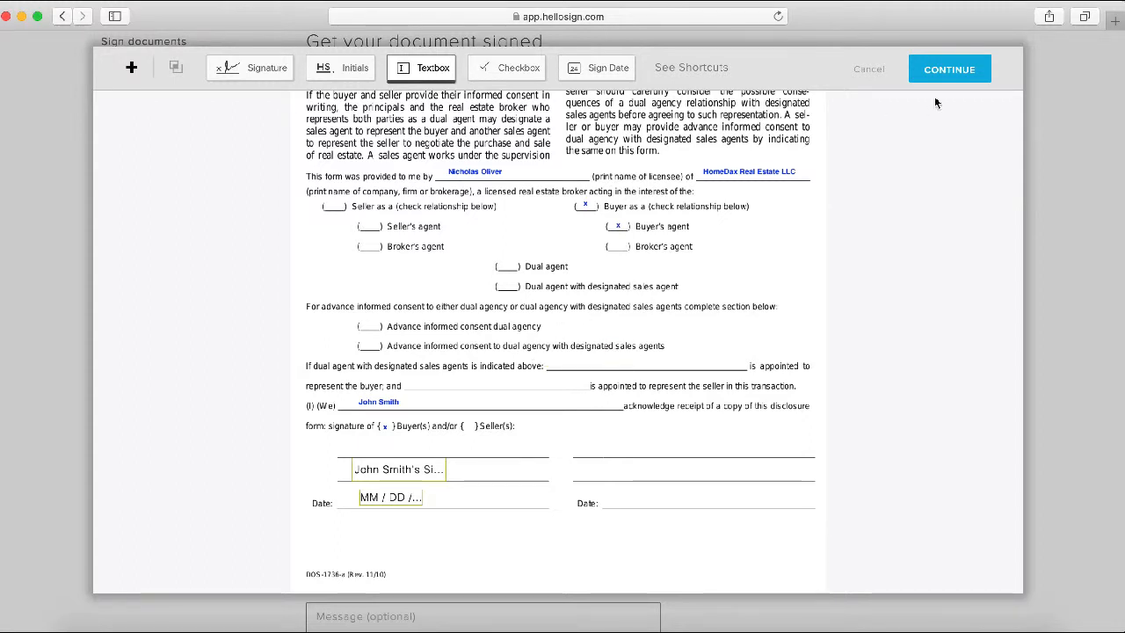
# Return to request details and title the request 'Agency Disclosure Form for John'.
pyautogui.click(868, 68)
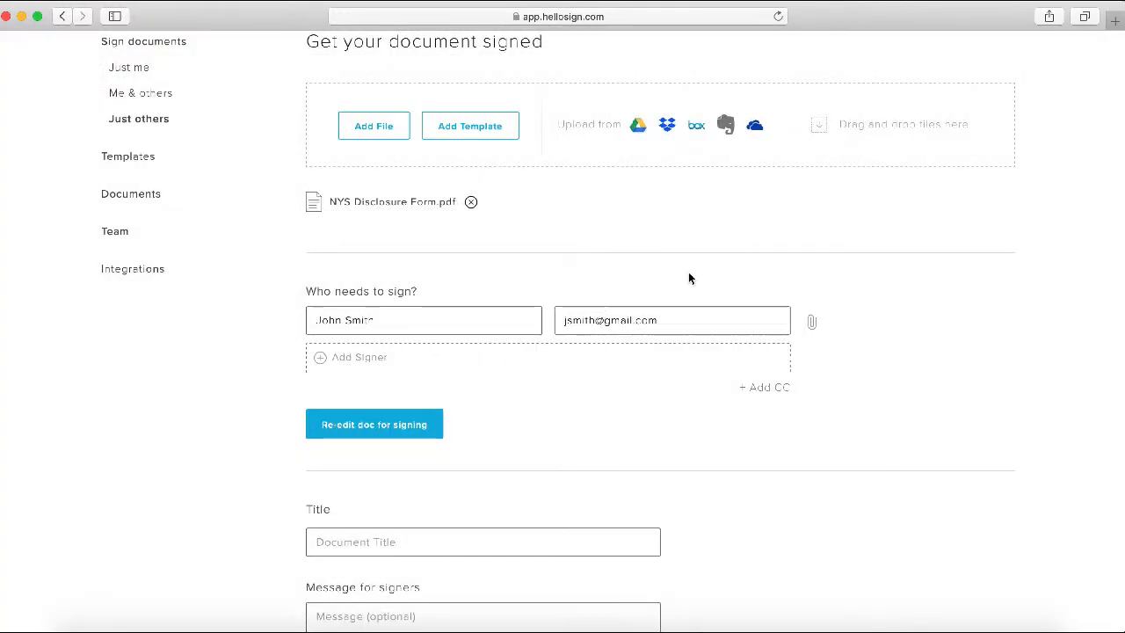
pyautogui.scroll(-3)
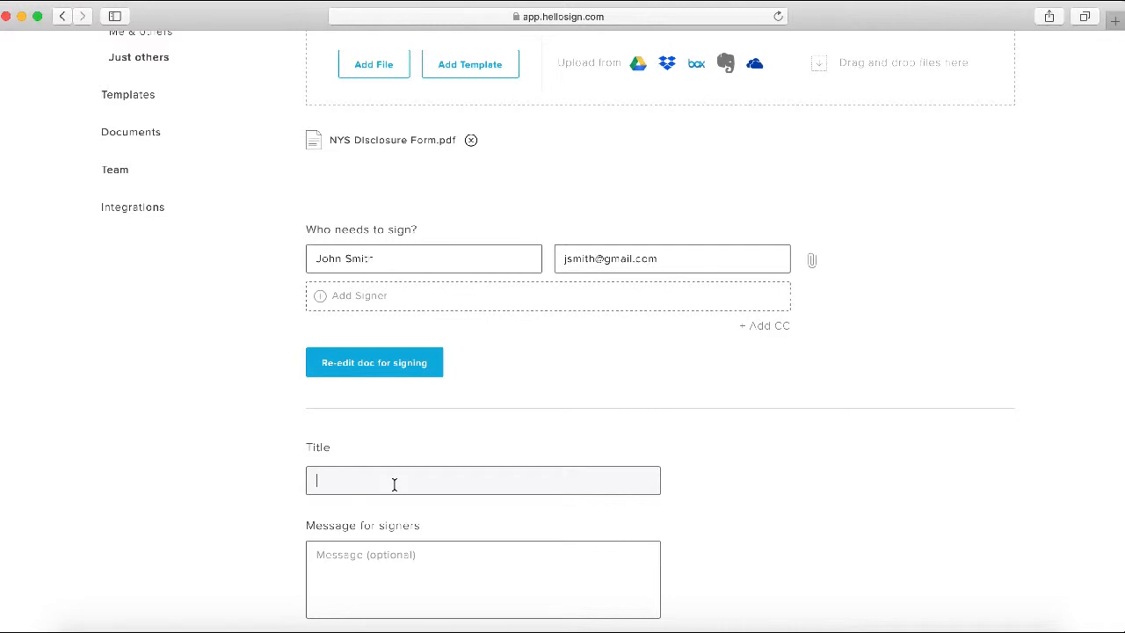
pyautogui.write('Agency Disclosure Form for John')
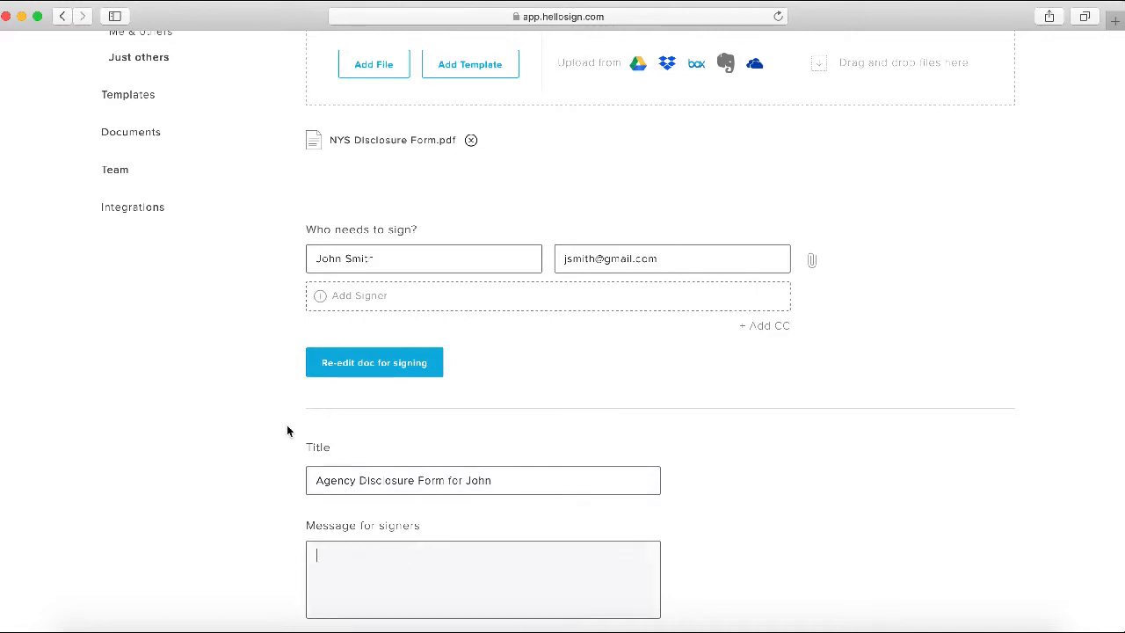
# Send the signature request to John Smith.
pyautogui.scroll(-3)
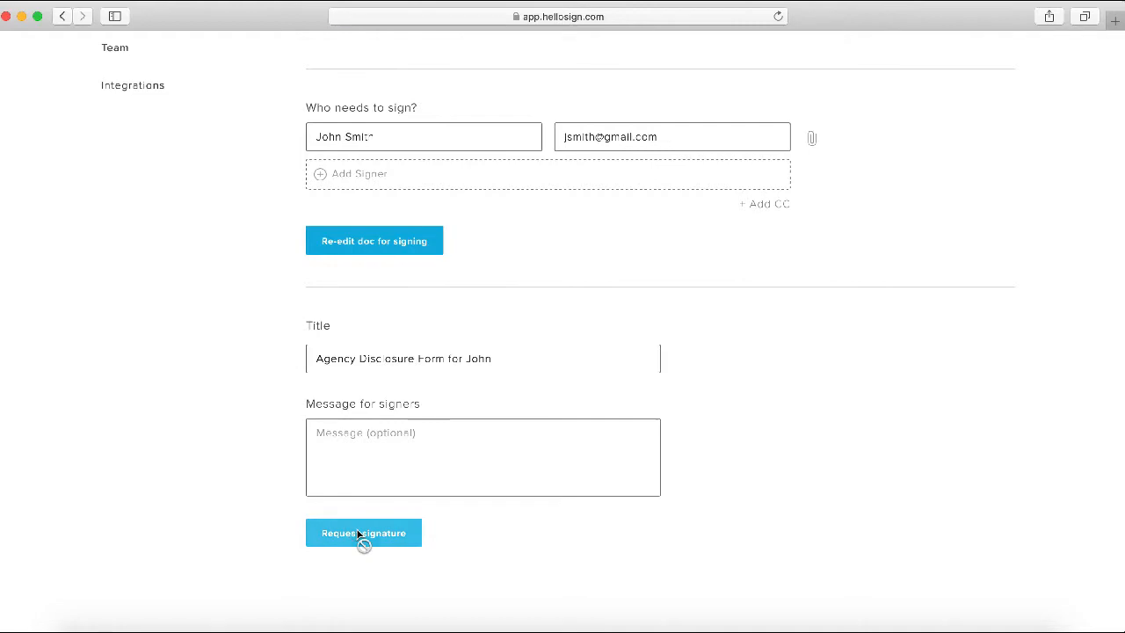
pyautogui.click(362, 532)
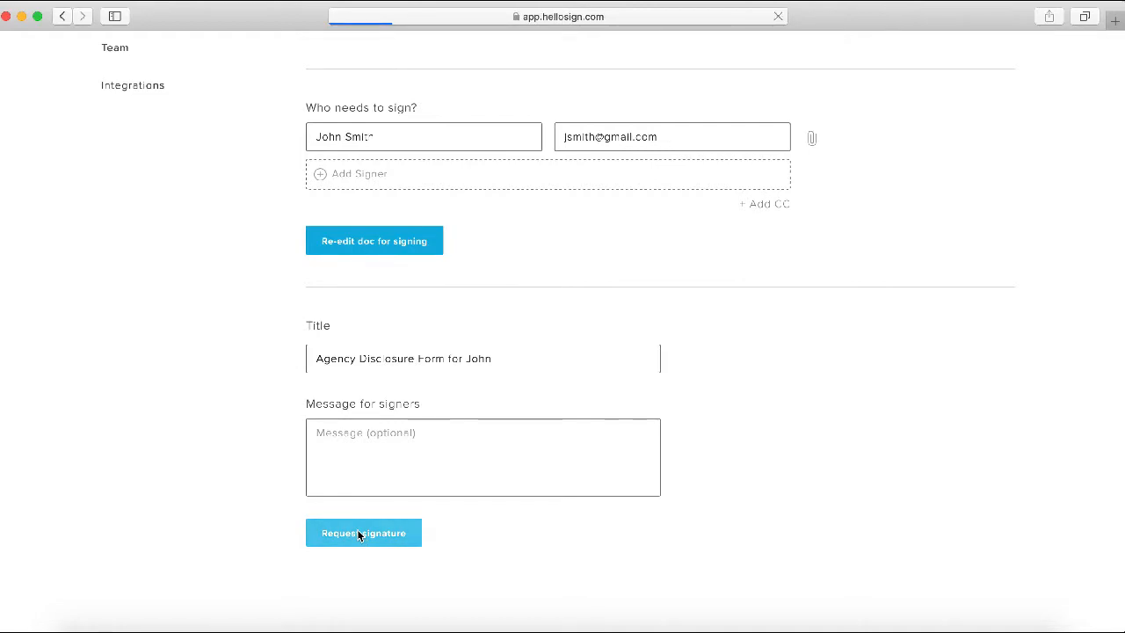
pyautogui.click(362, 532)
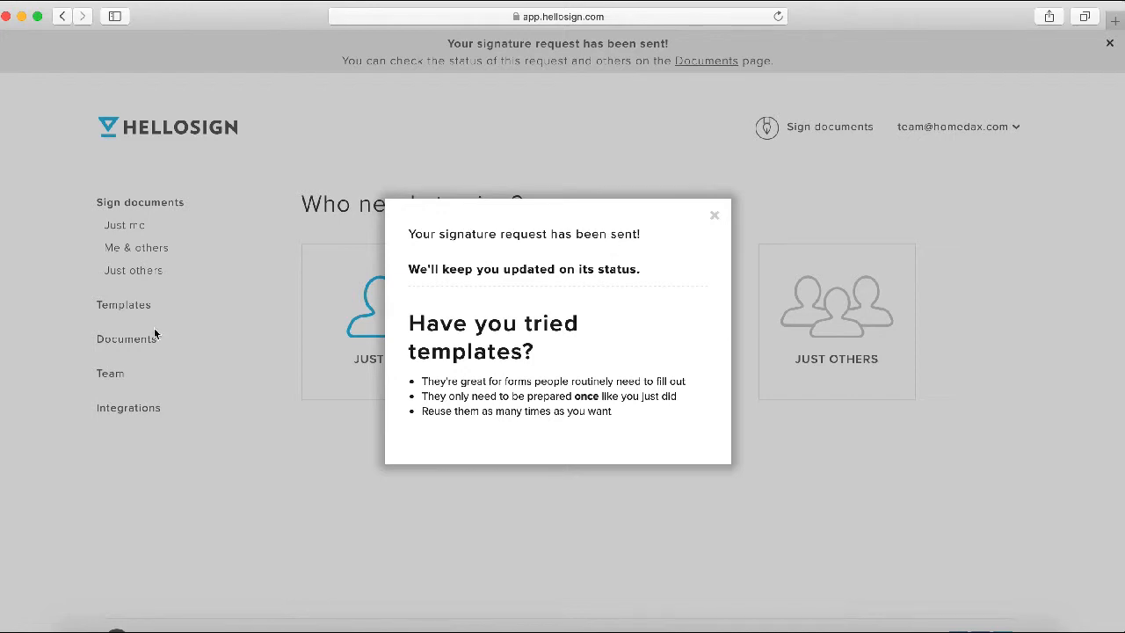
pyautogui.moveTo(415, 295)
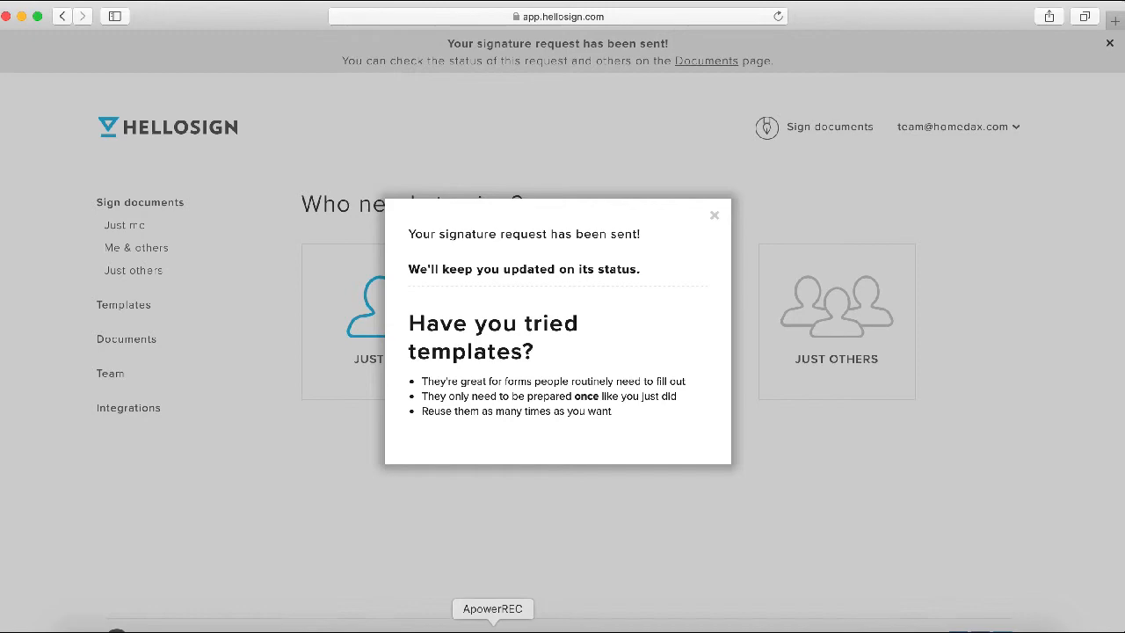
pyautogui.moveTo(506, 601)
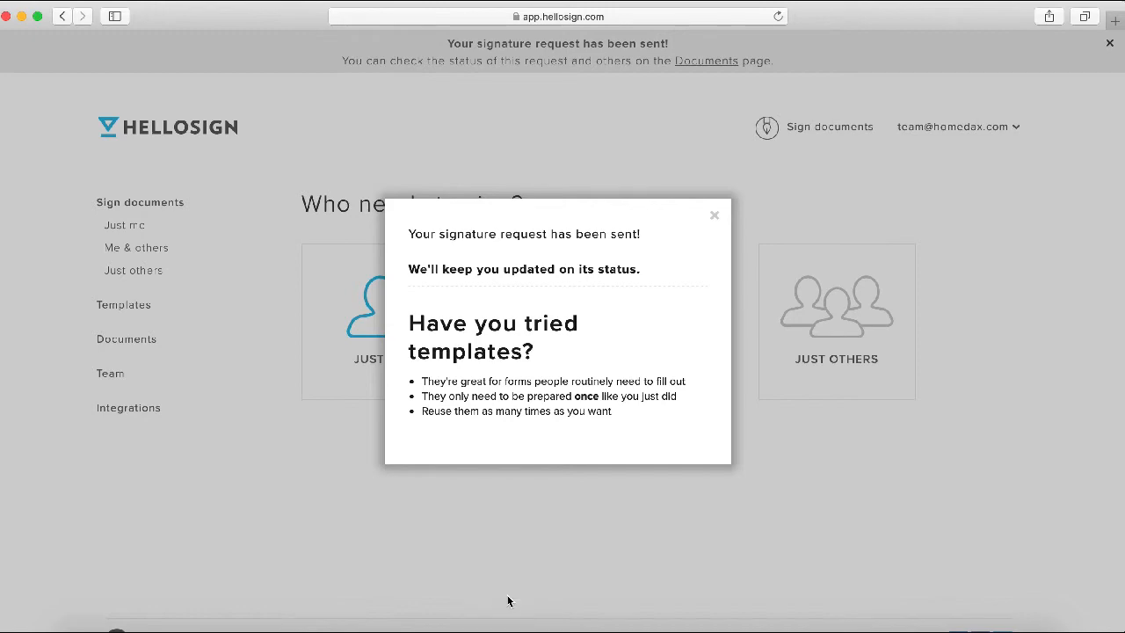